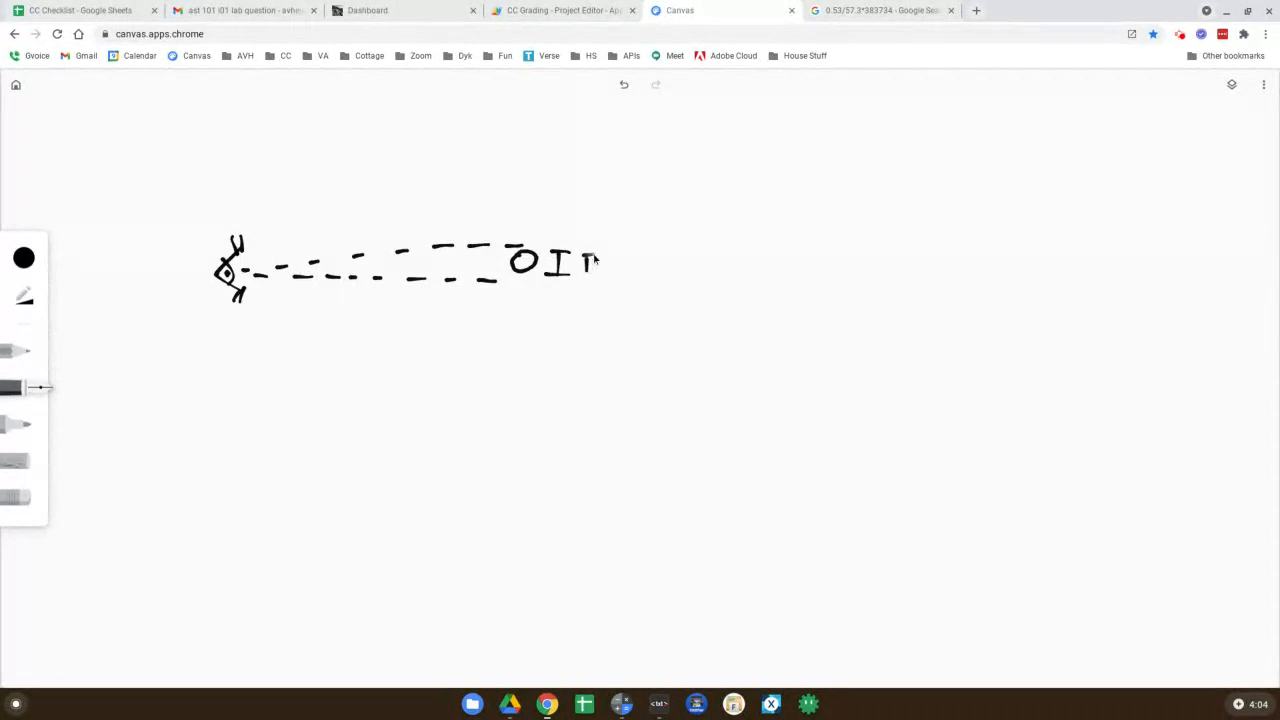
# Finish the D label, undo a stray mark, and draw a ticked distance bar labelled d
pyautogui.moveTo(580, 255); pyautogui.dragTo(600, 275)
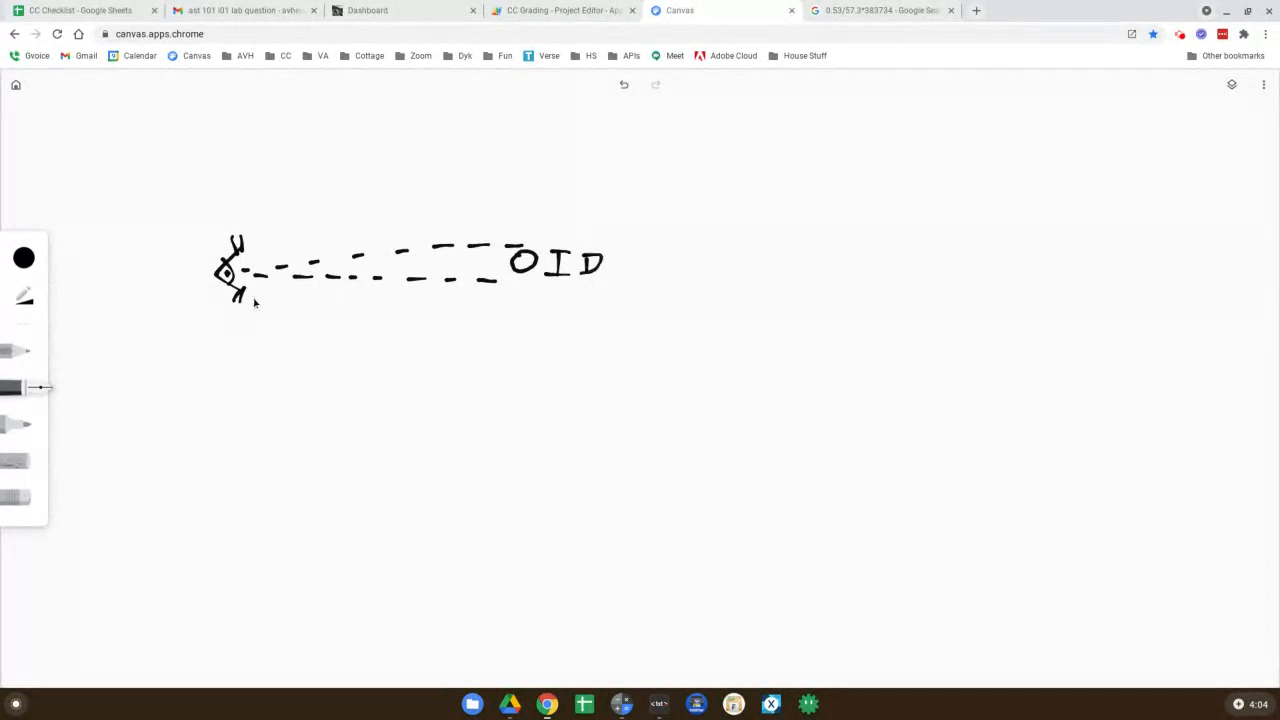
pyautogui.moveTo(225, 318); pyautogui.dragTo(335, 318)
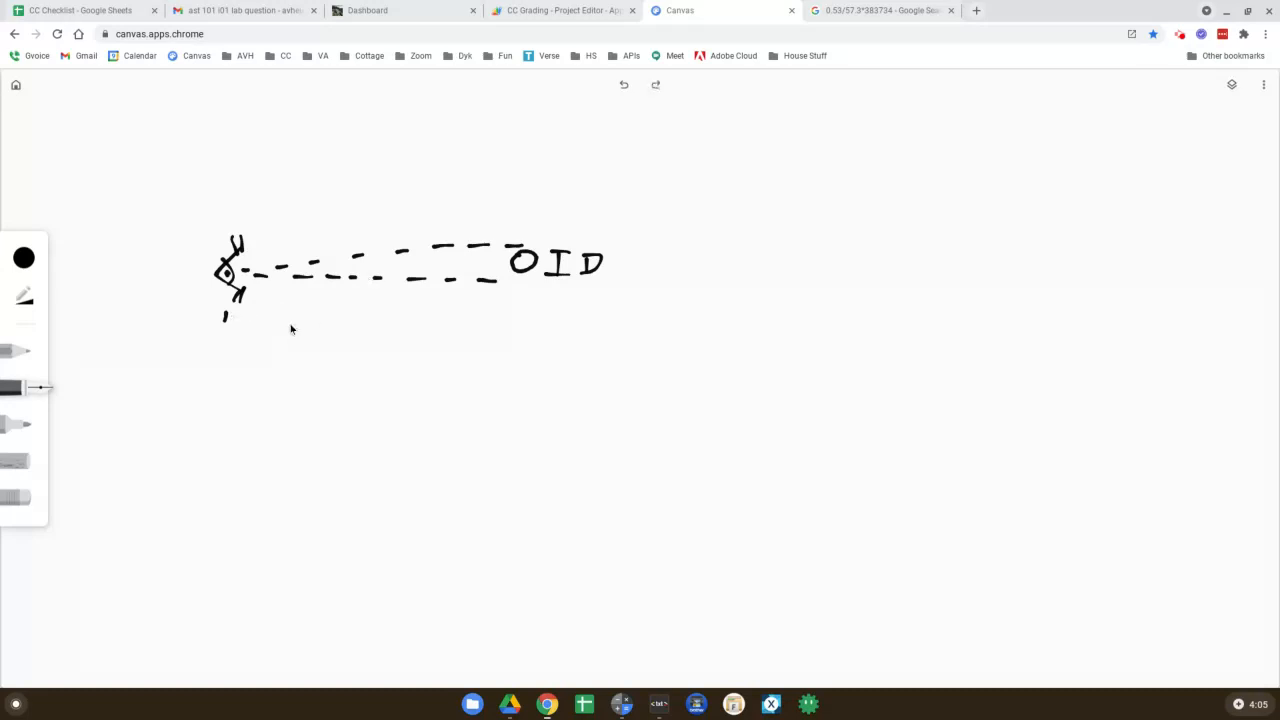
pyautogui.click(24, 258)
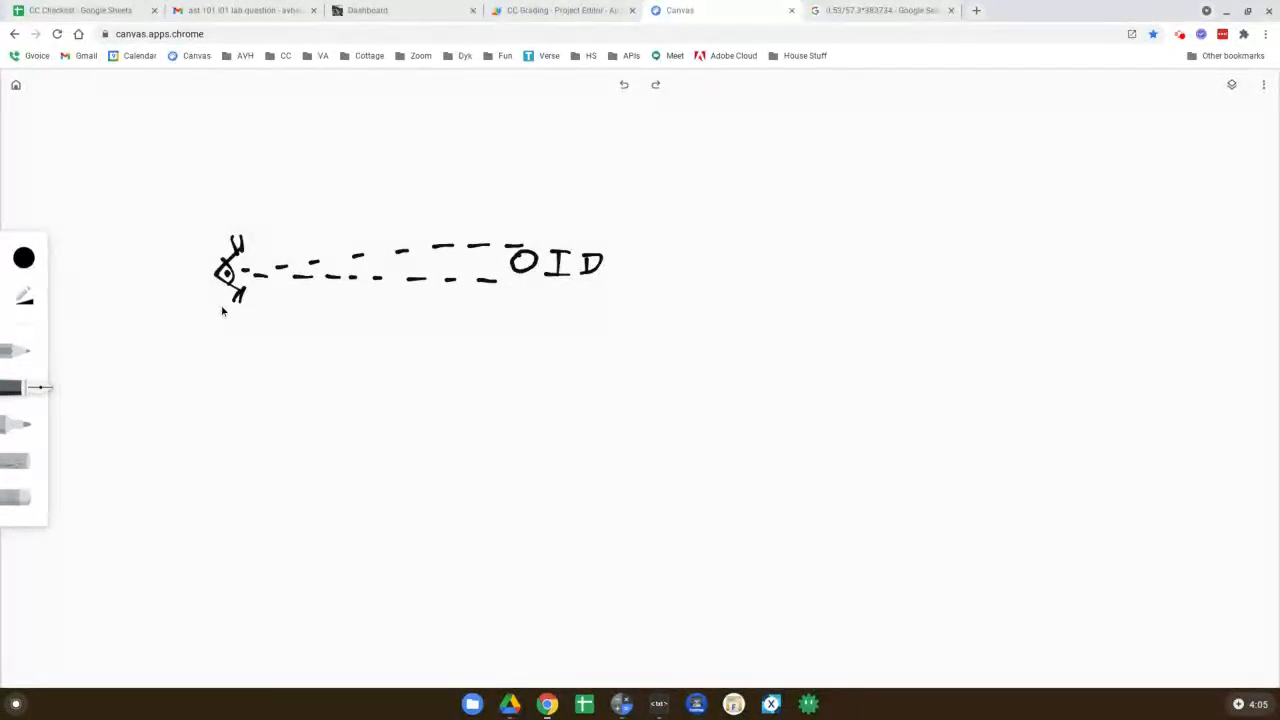
pyautogui.moveTo(218, 315); pyautogui.dragTo(447, 313)
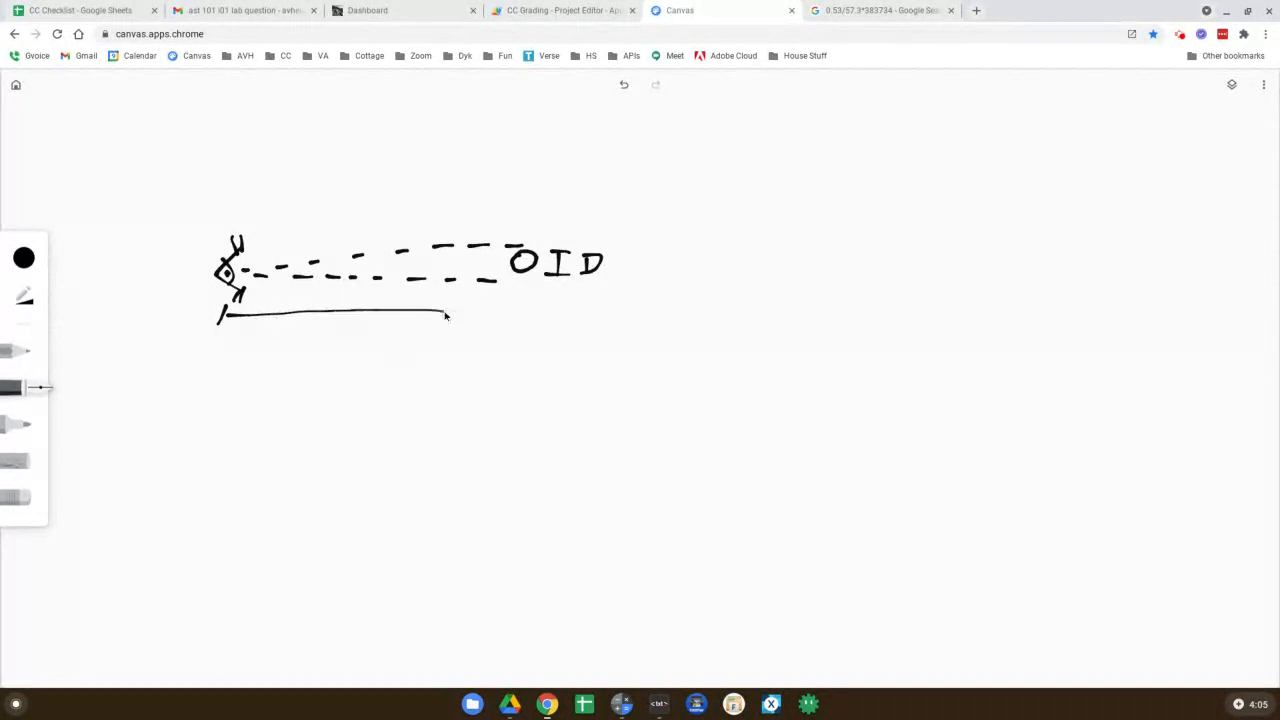
pyautogui.moveTo(445, 316); pyautogui.dragTo(535, 315)
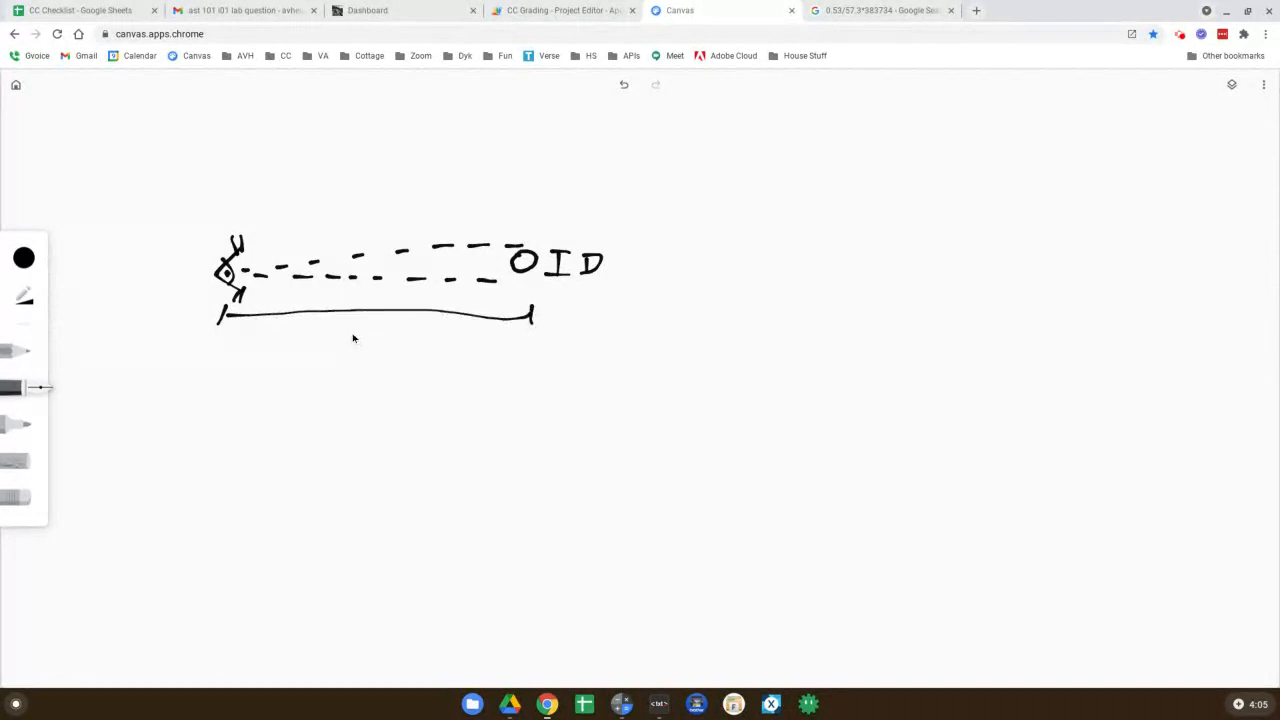
pyautogui.moveTo(350, 340); pyautogui.dragTo(372, 325)
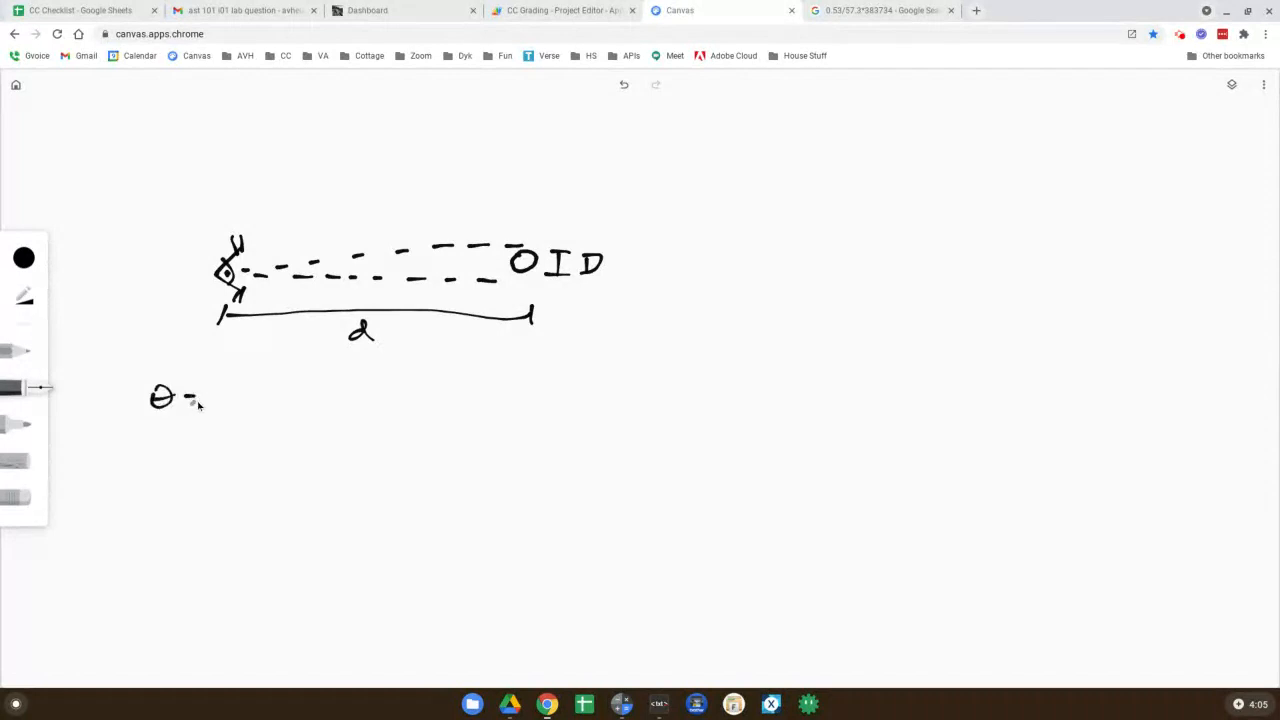
# Handwrite the formula θ = 57.3·D/d below the diagram
pyautogui.moveTo(180, 398); pyautogui.dragTo(250, 398)
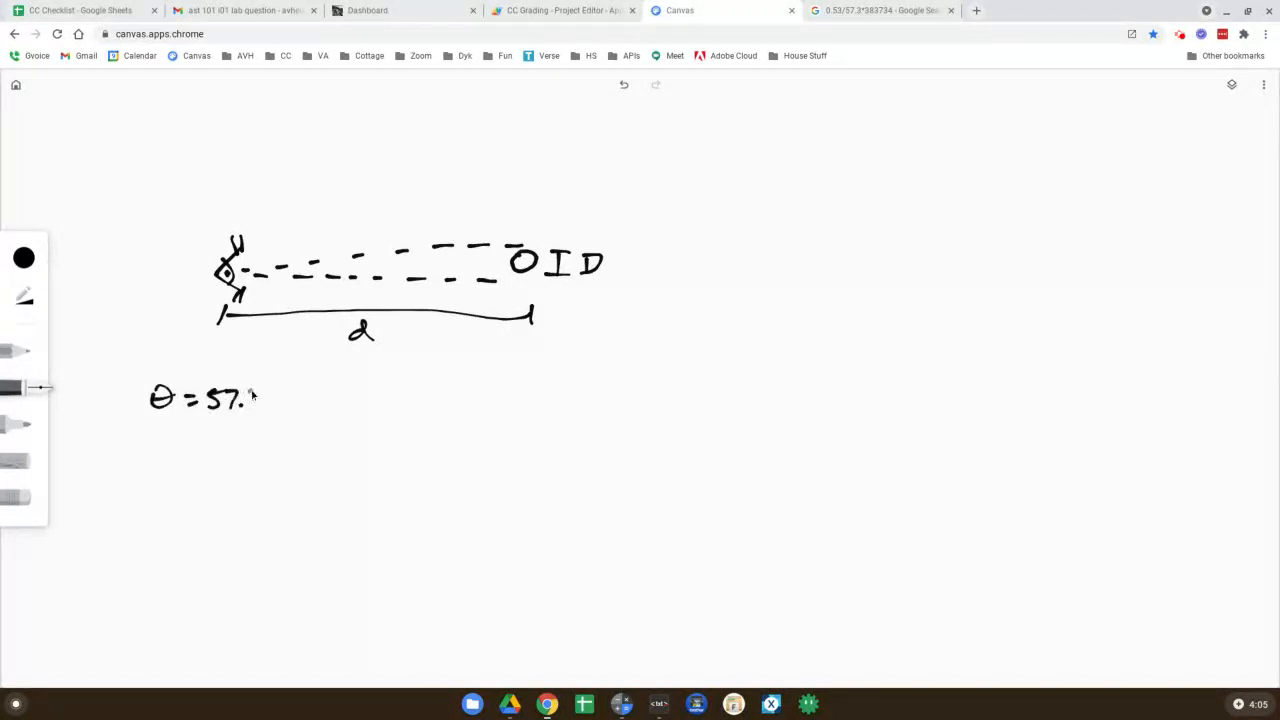
pyautogui.moveTo(270, 410); pyautogui.dragTo(295, 380)
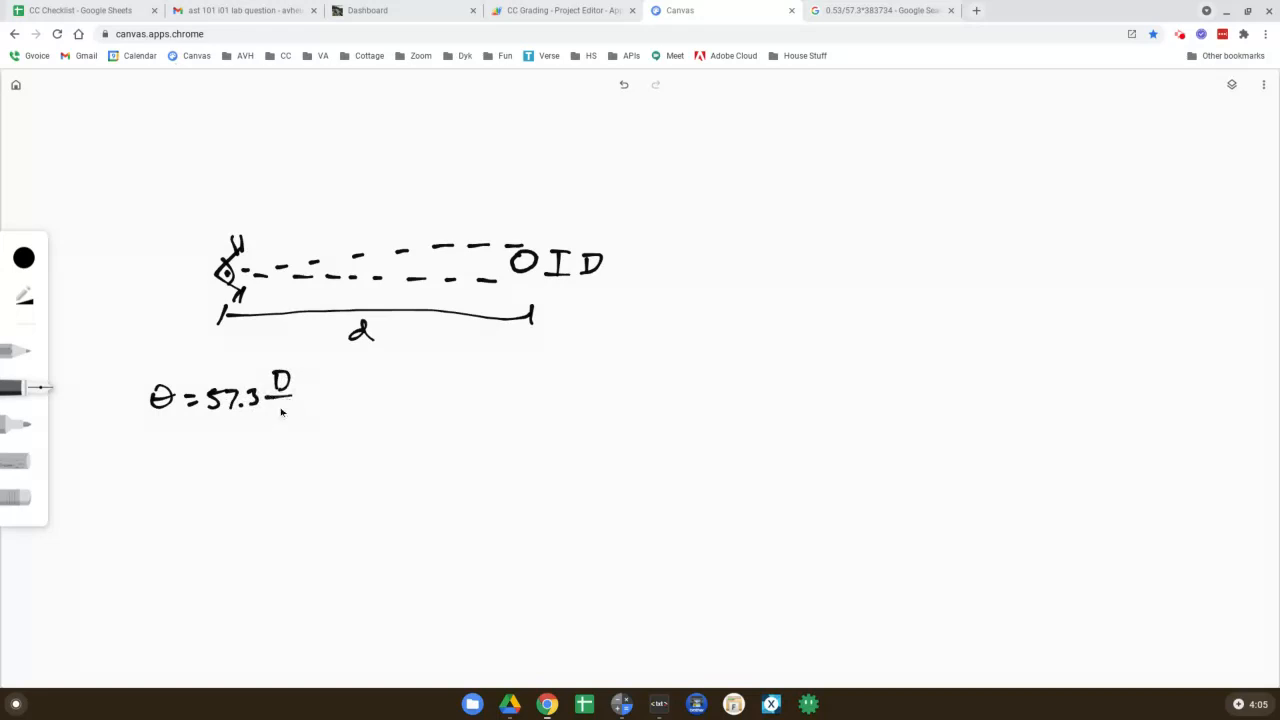
pyautogui.moveTo(270, 405); pyautogui.dragTo(283, 420)
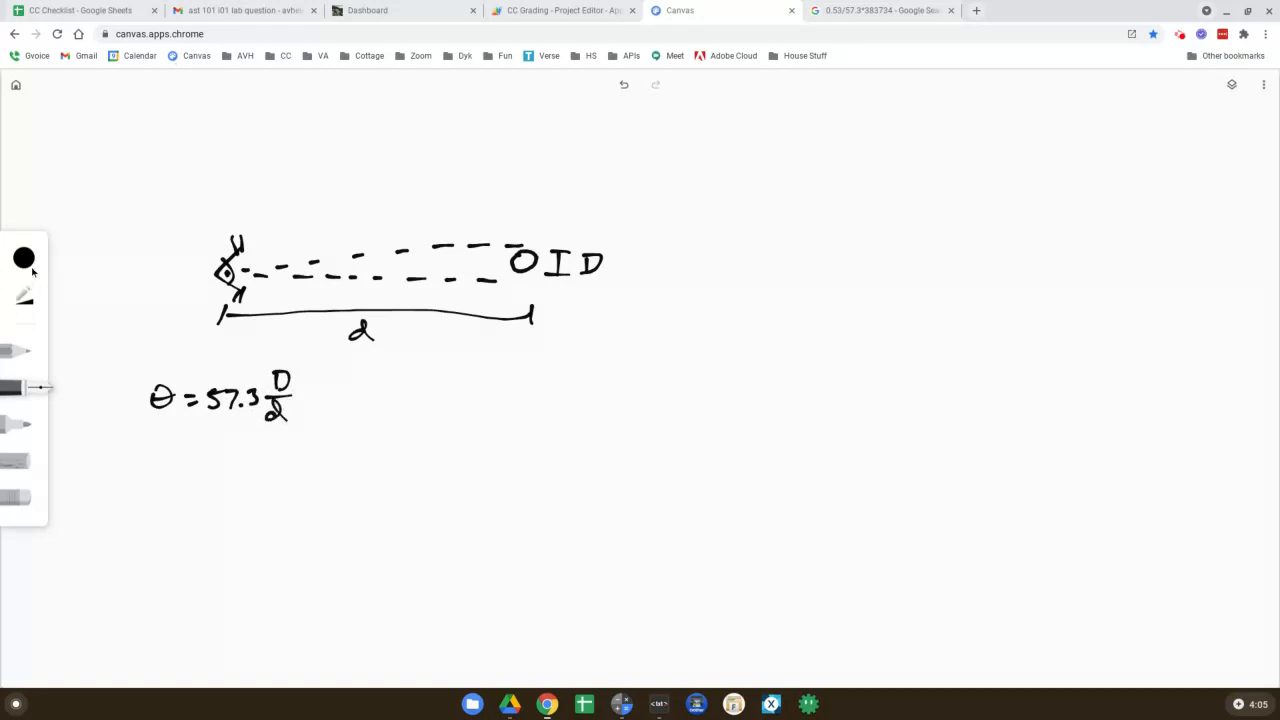
# Switch the pen colour to red and draw strokes near the top right edge
pyautogui.click(24, 258)
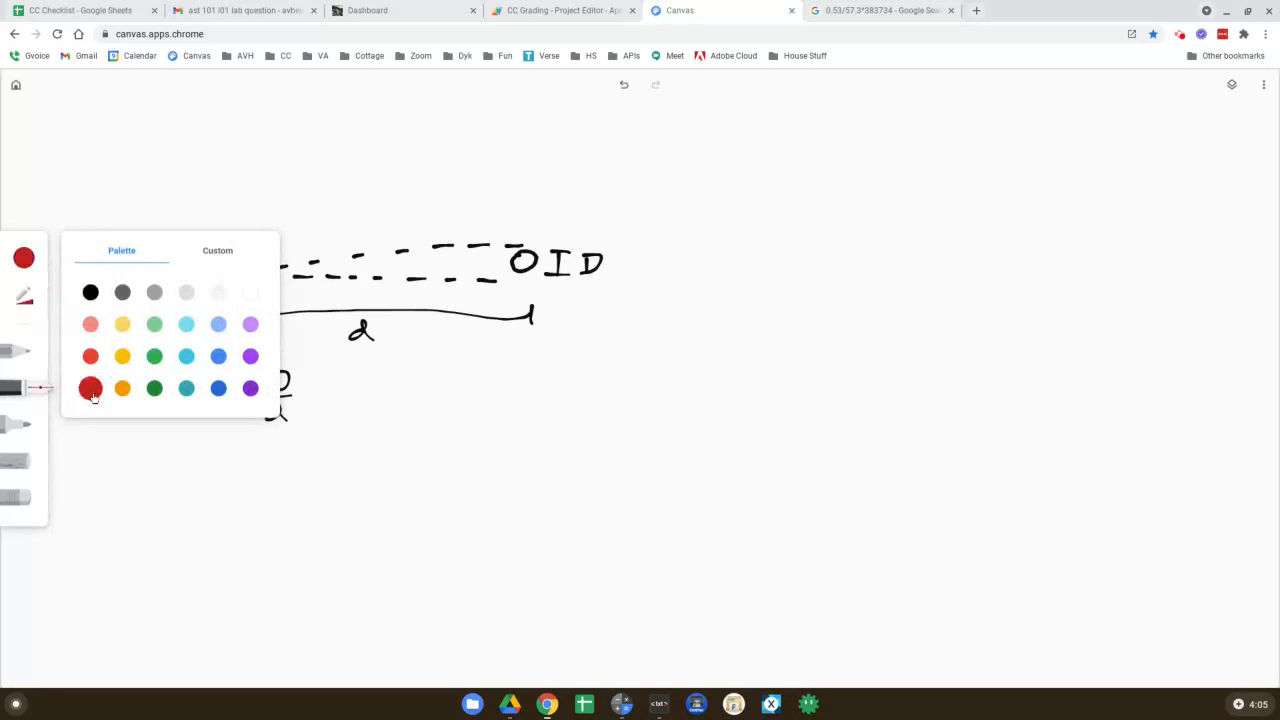
pyautogui.click(90, 388)
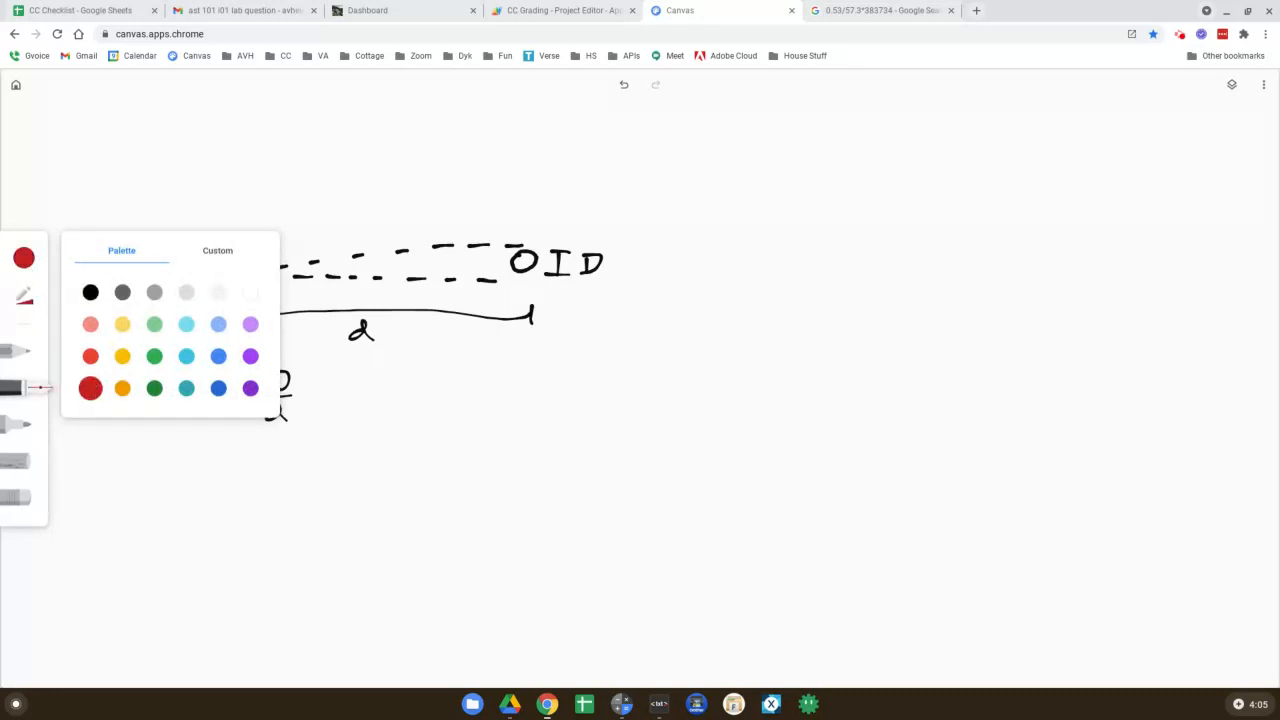
pyautogui.moveTo(1121, 107)
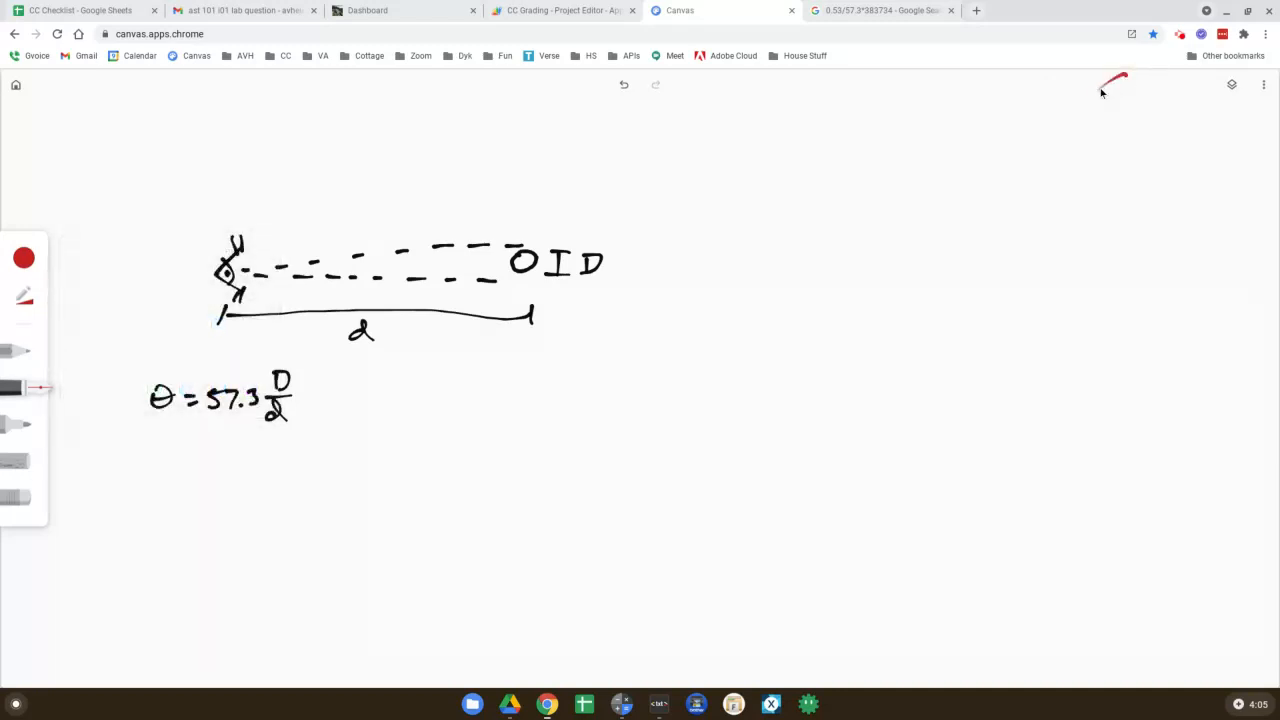
pyautogui.moveTo(1120, 78); pyautogui.dragTo(890, 630)
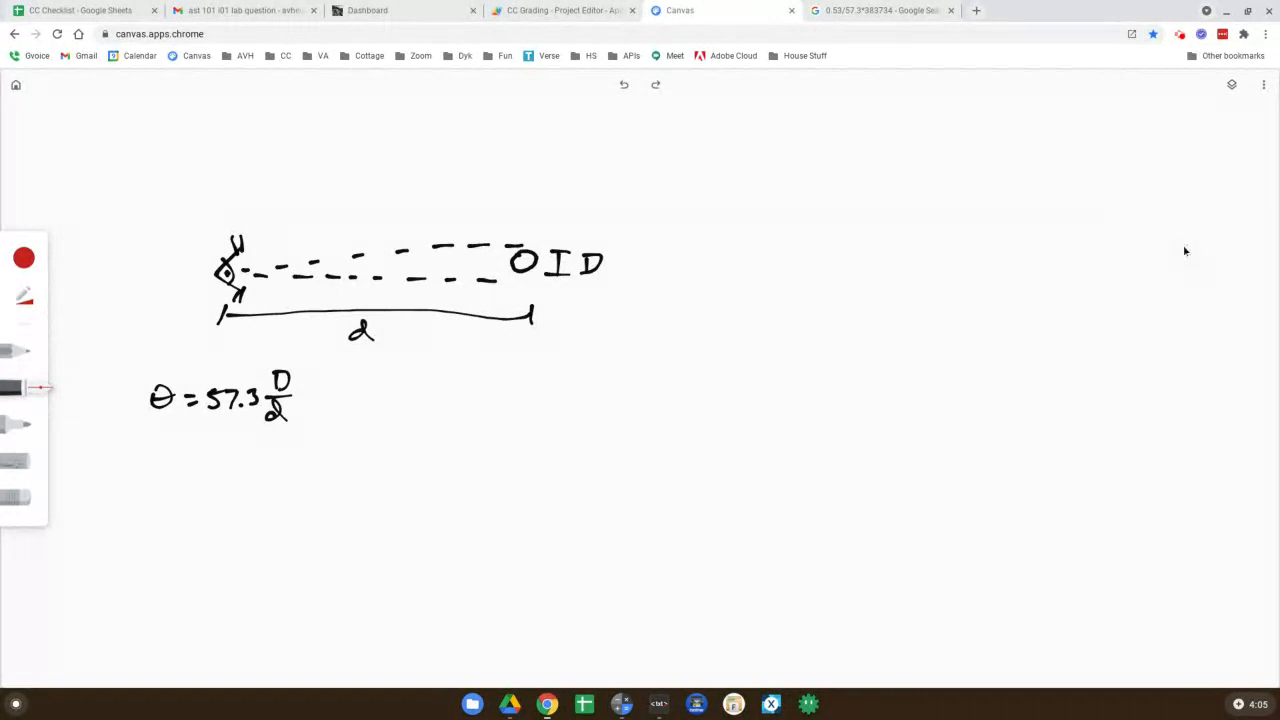
pyautogui.moveTo(1205, 242)
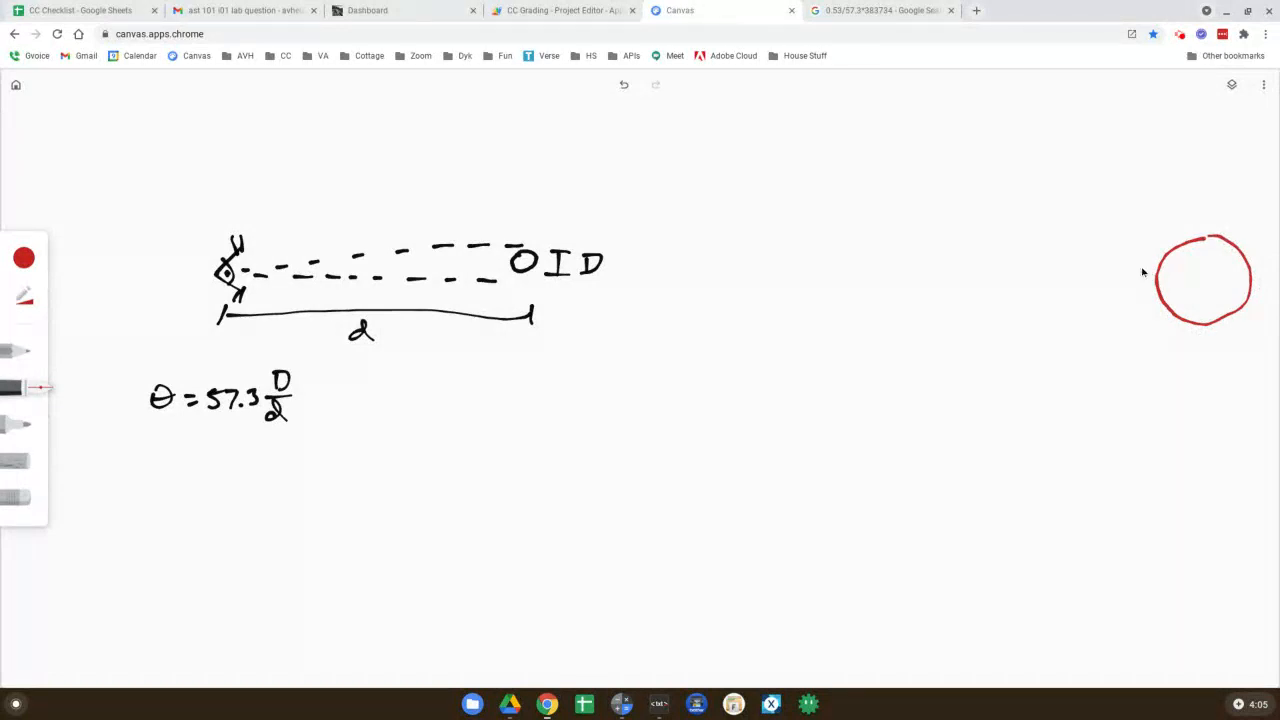
pyautogui.moveTo(1013, 241)
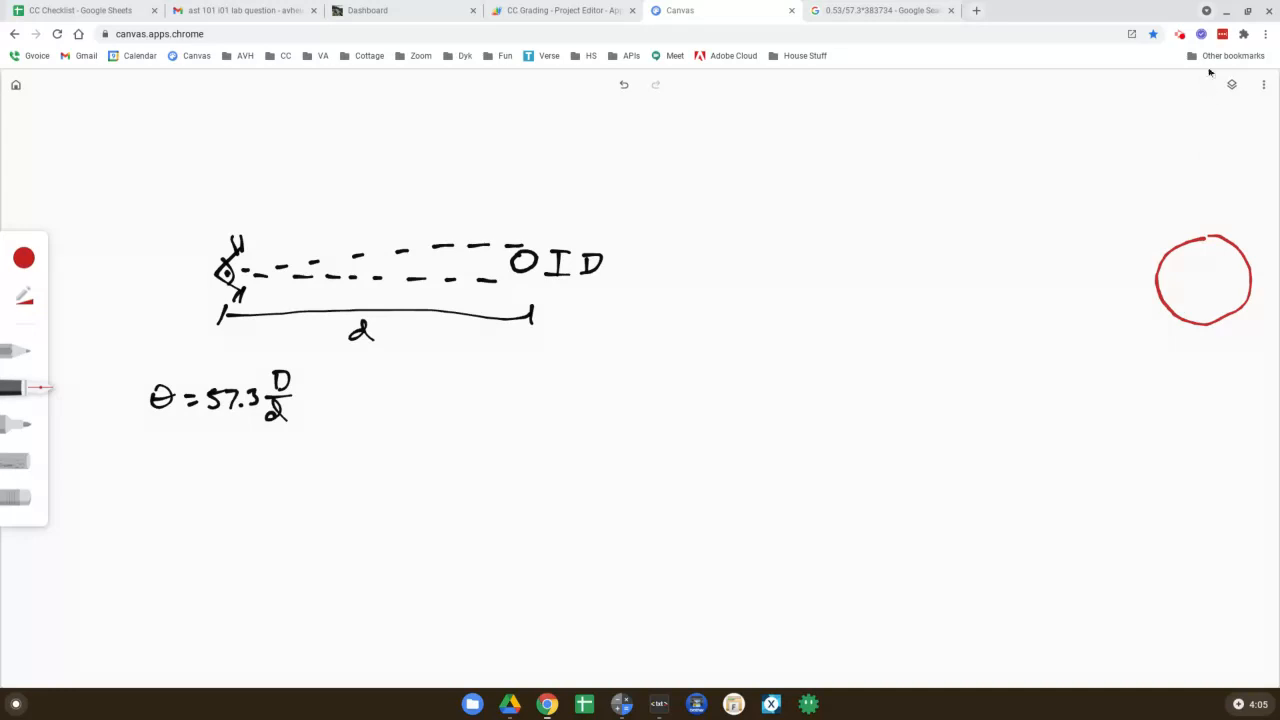
pyautogui.moveTo(1188, 78); pyautogui.dragTo(1115, 588)
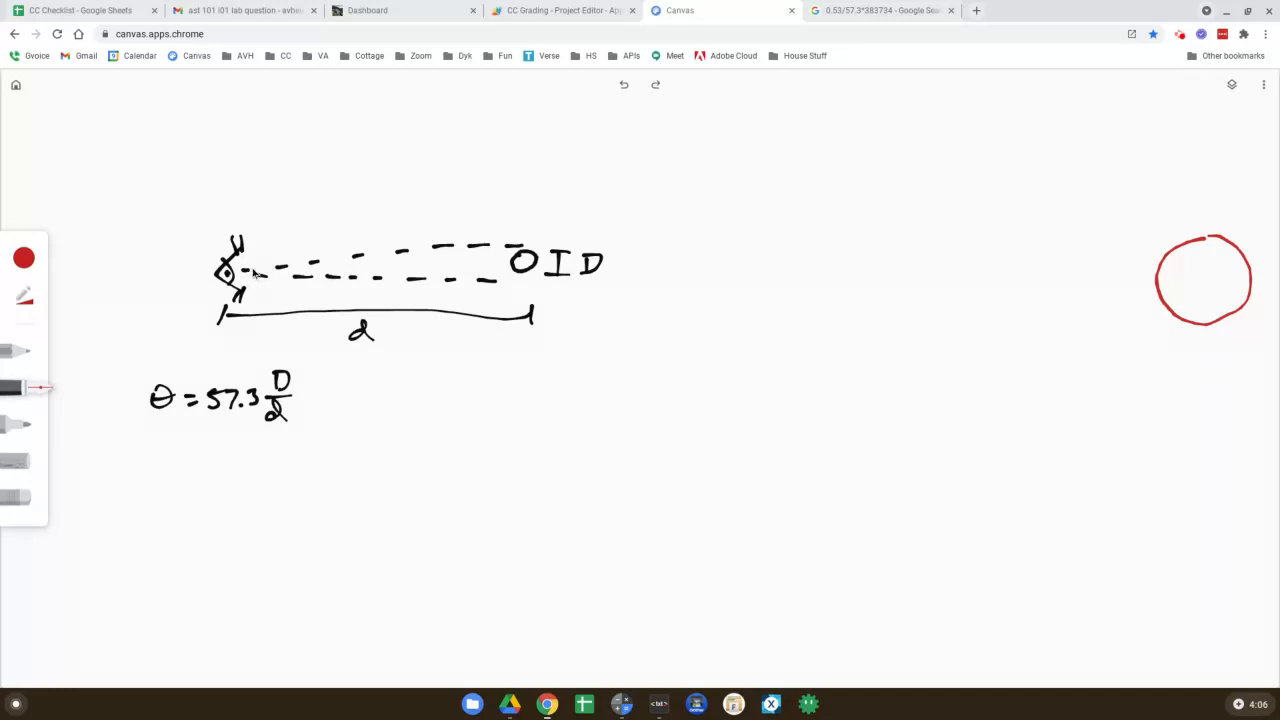
# Draw red dashed sightlines from the eye to the red circle's top and bottom
pyautogui.moveTo(265, 270); pyautogui.dragTo(310, 270)
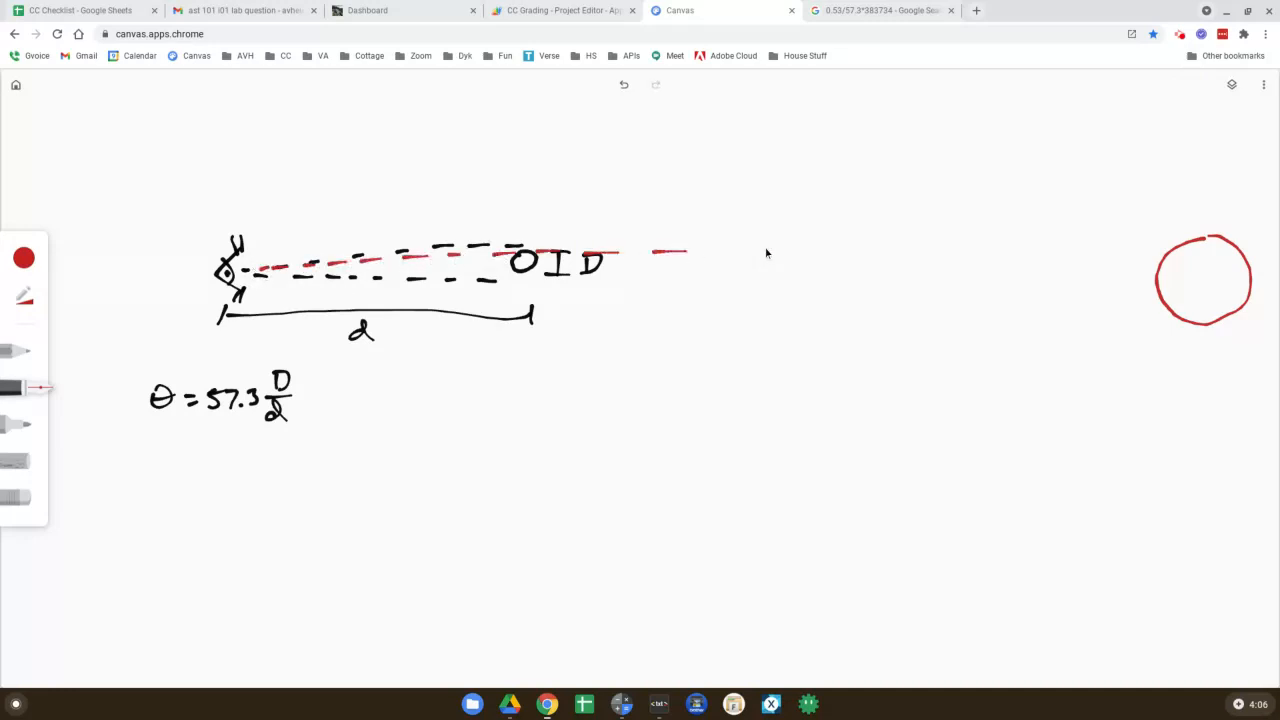
pyautogui.moveTo(790, 248); pyautogui.dragTo(1005, 245)
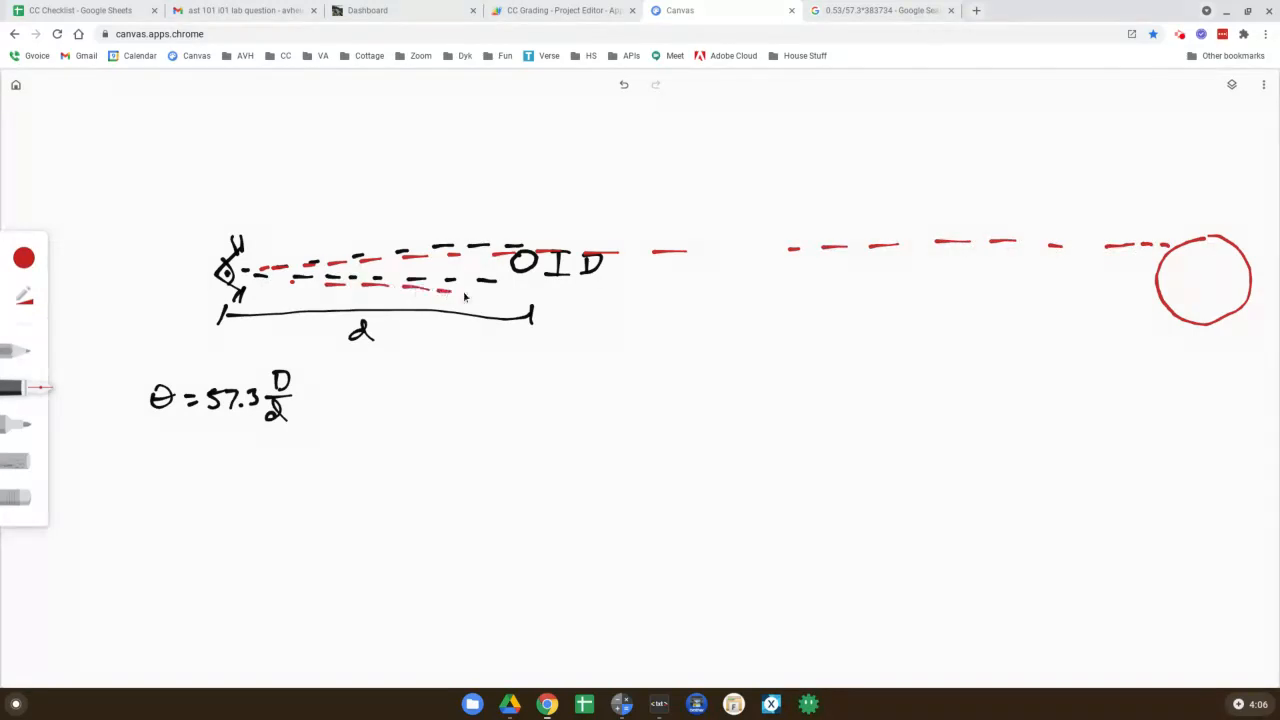
pyautogui.moveTo(465, 297); pyautogui.dragTo(715, 298)
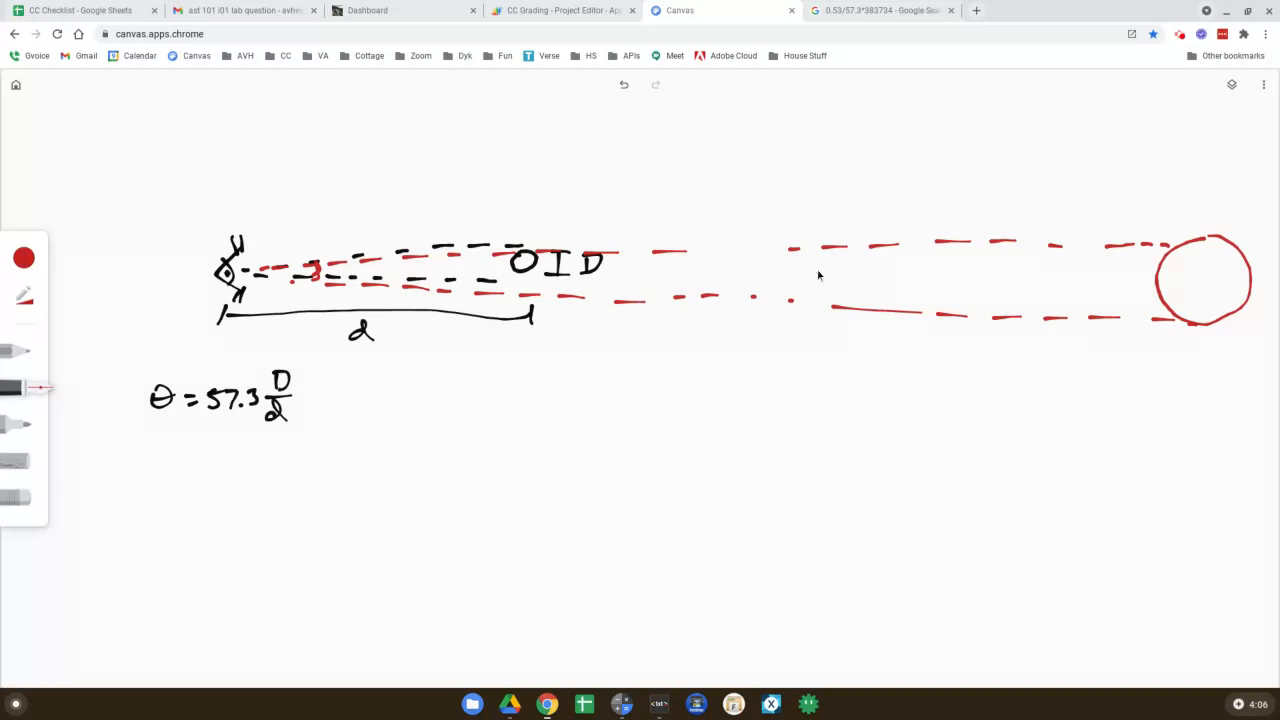
pyautogui.moveTo(750, 291)
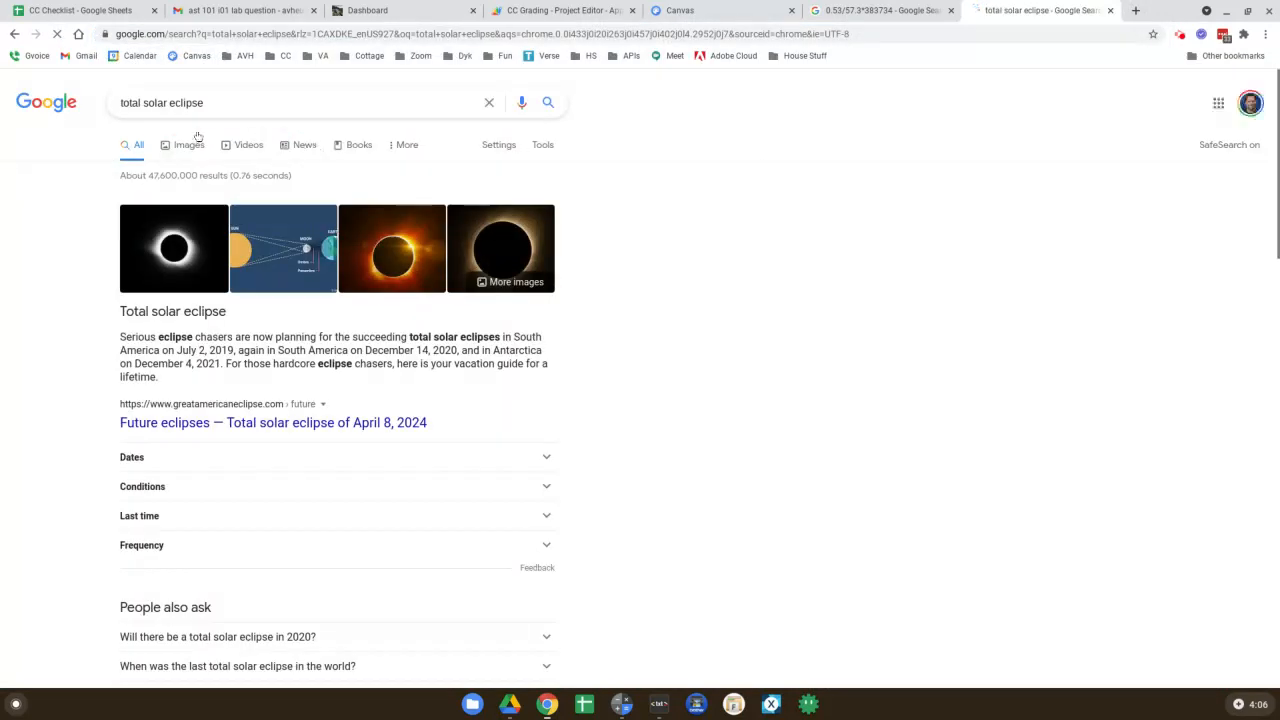
# Find Google images of annular solar eclipse, enlarge the first photo, then return to Canvas
pyautogui.click(188, 145)
pyautogui.write('ann')
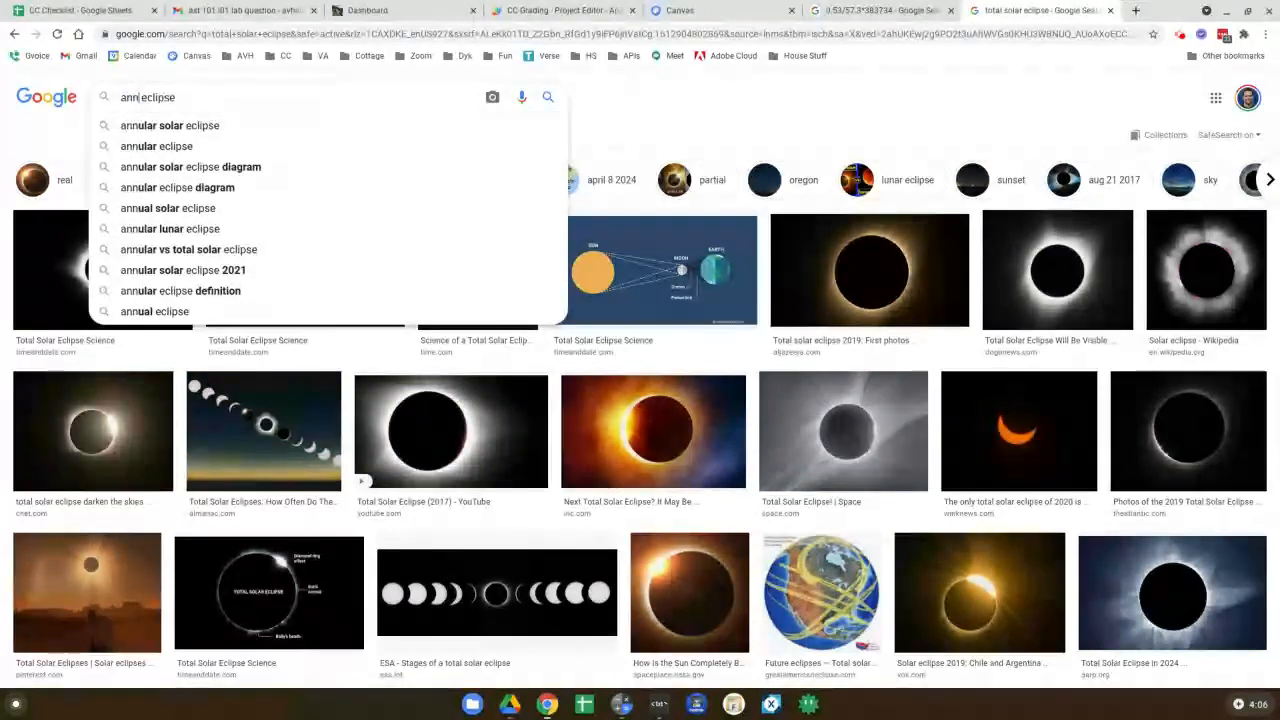
pyautogui.click(169, 125)
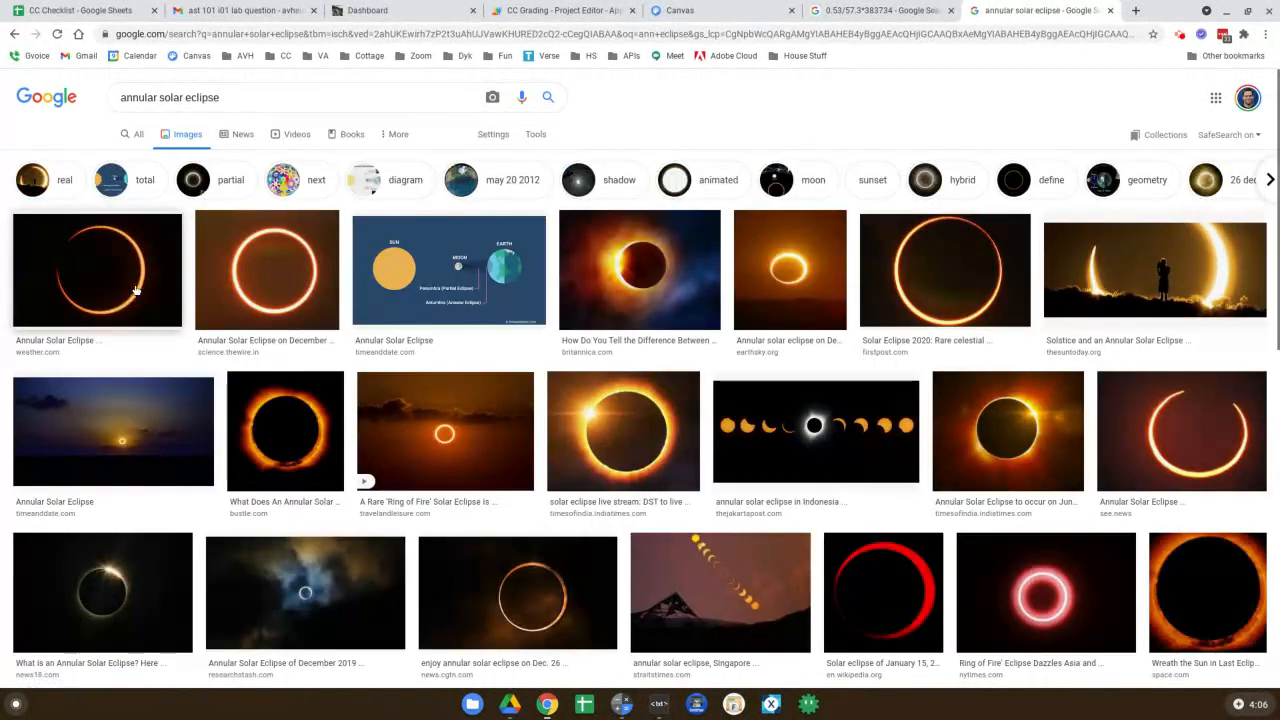
pyautogui.click(96, 270)
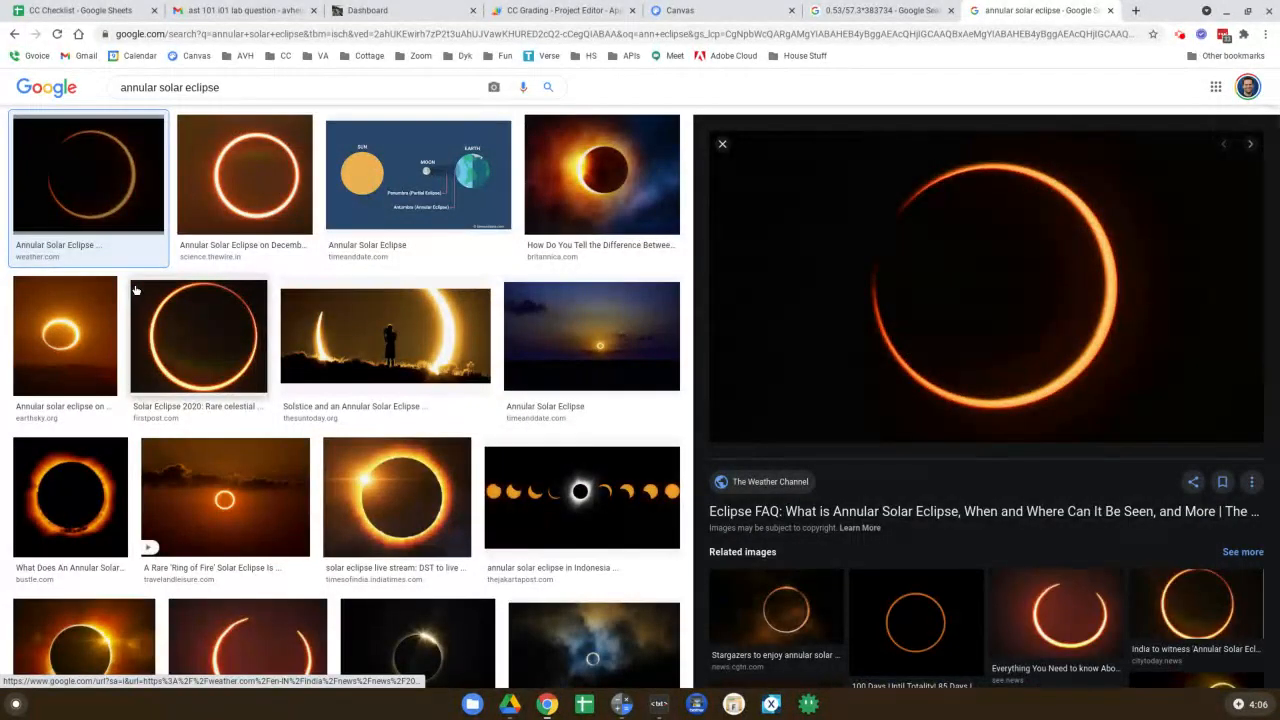
pyautogui.moveTo(1055, 213)
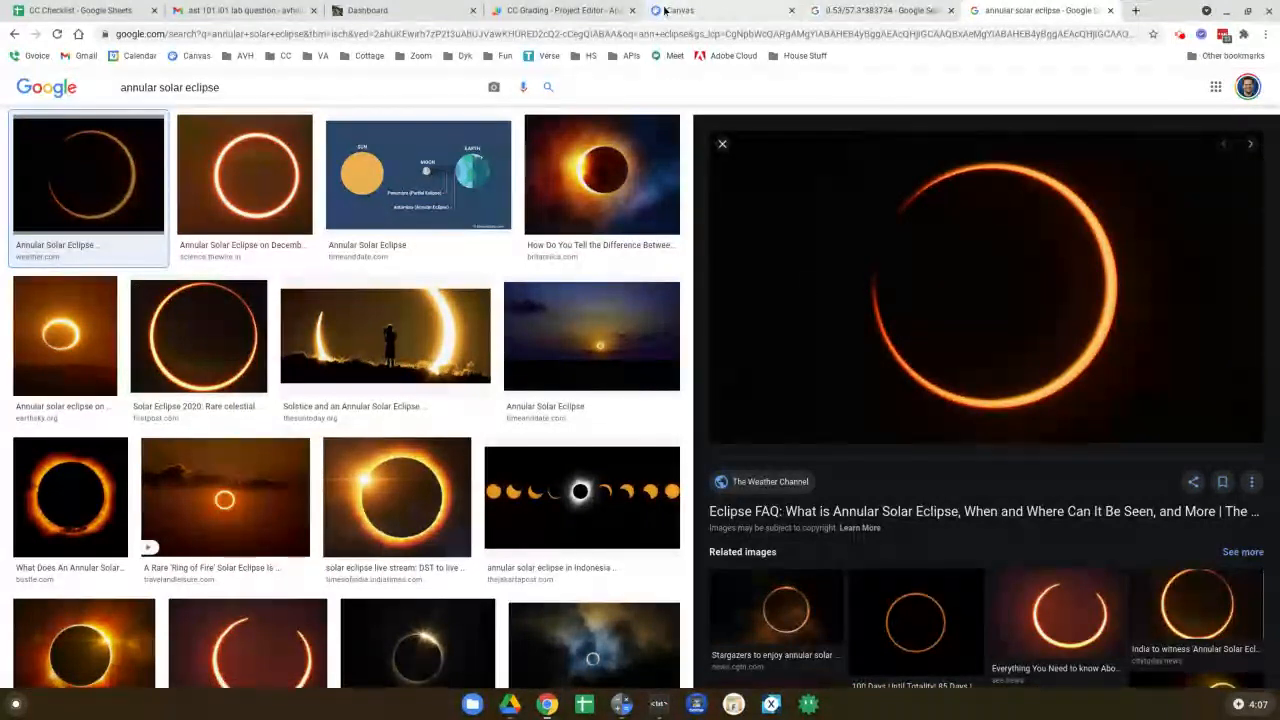
pyautogui.click(680, 10)
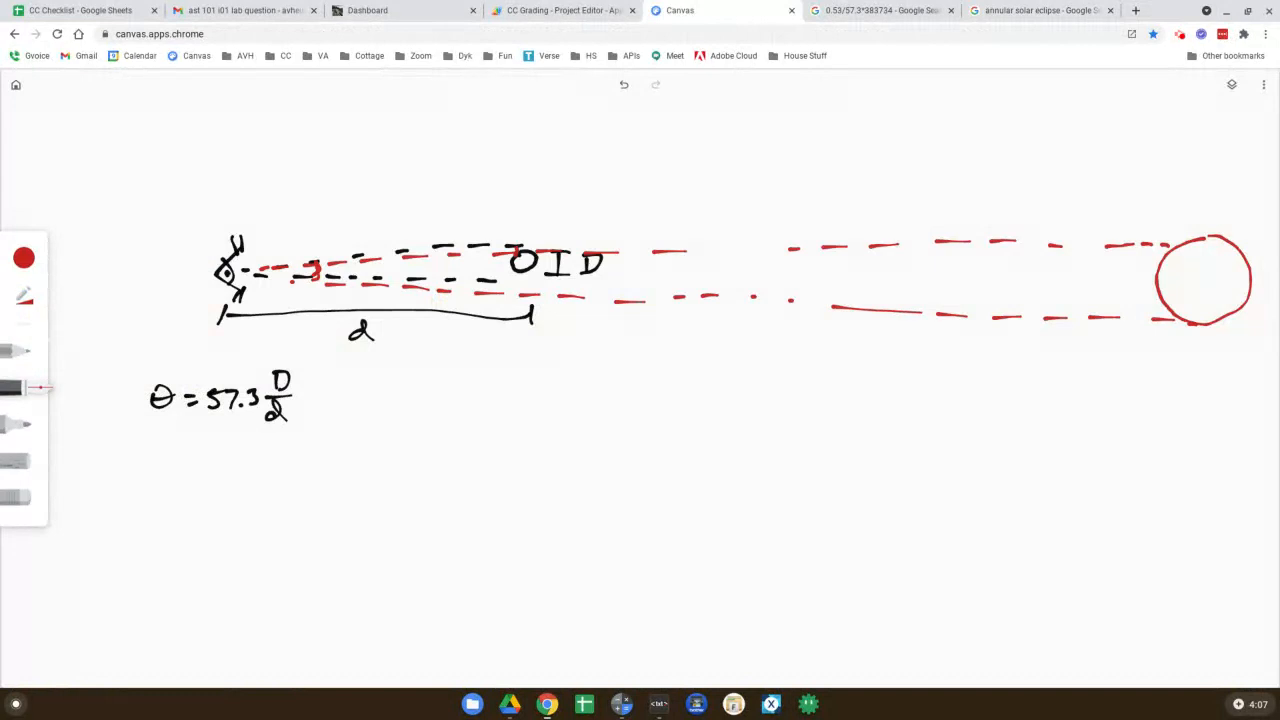
pyautogui.moveTo(223, 208)
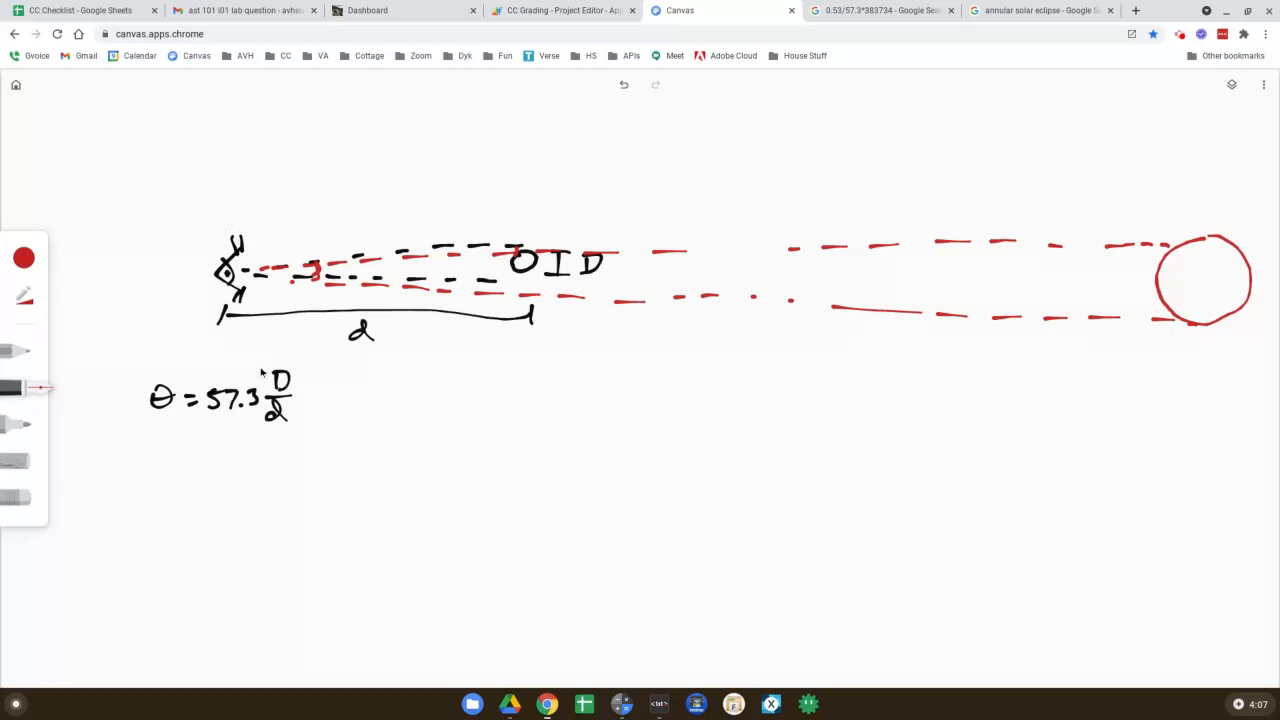
# In red, box D/d, draw a long line labelled d, underline 57.3, and add an arrow
pyautogui.moveTo(265, 365); pyautogui.dragTo(265, 430)
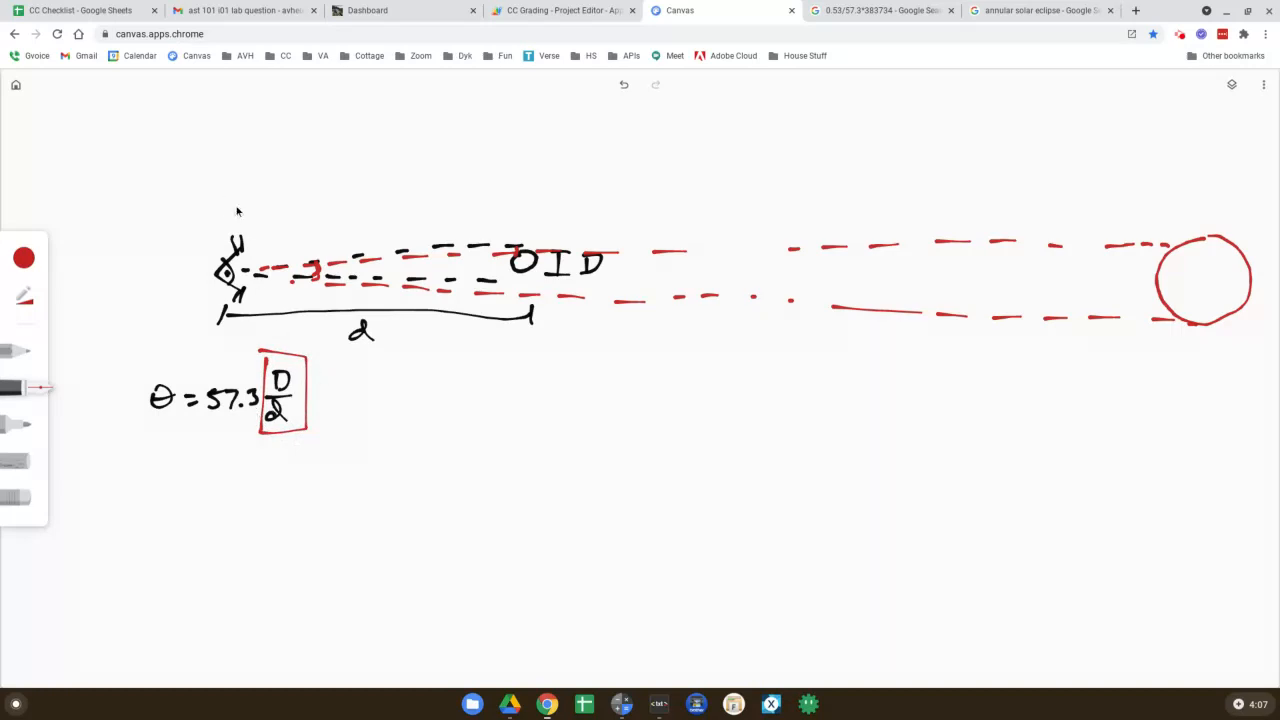
pyautogui.moveTo(1163, 186)
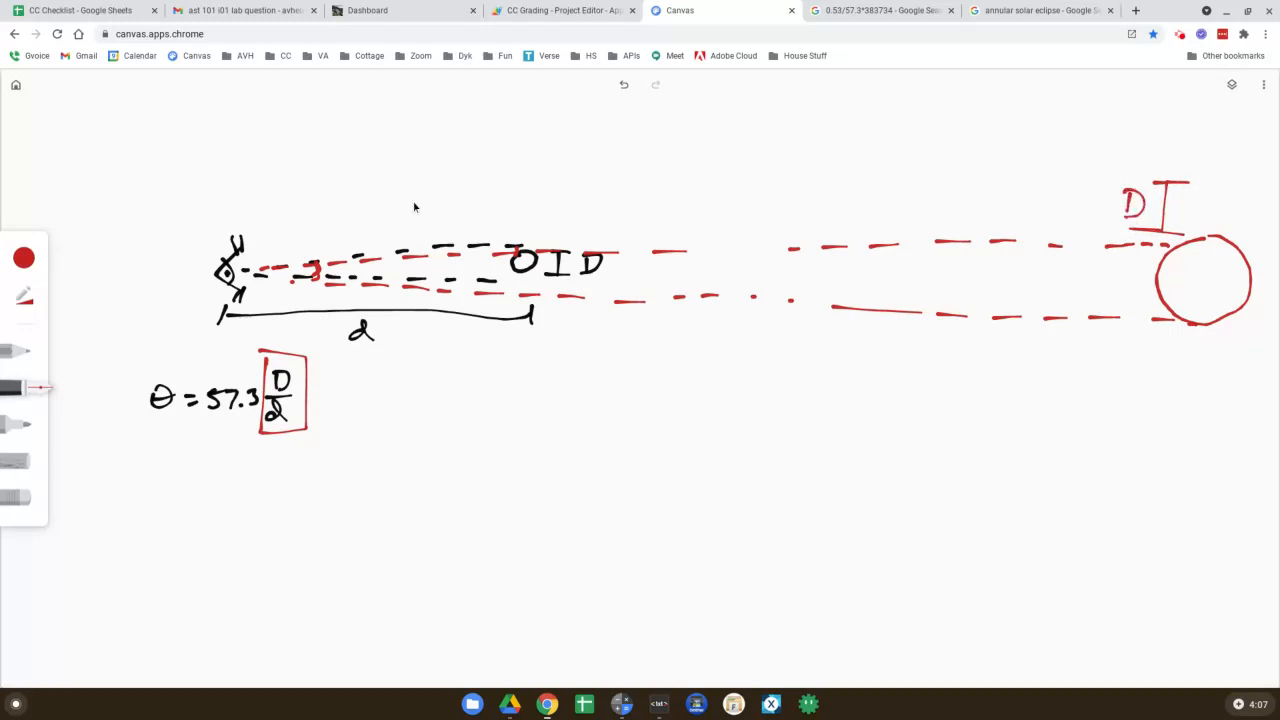
pyautogui.moveTo(225, 205); pyautogui.dragTo(668, 190)
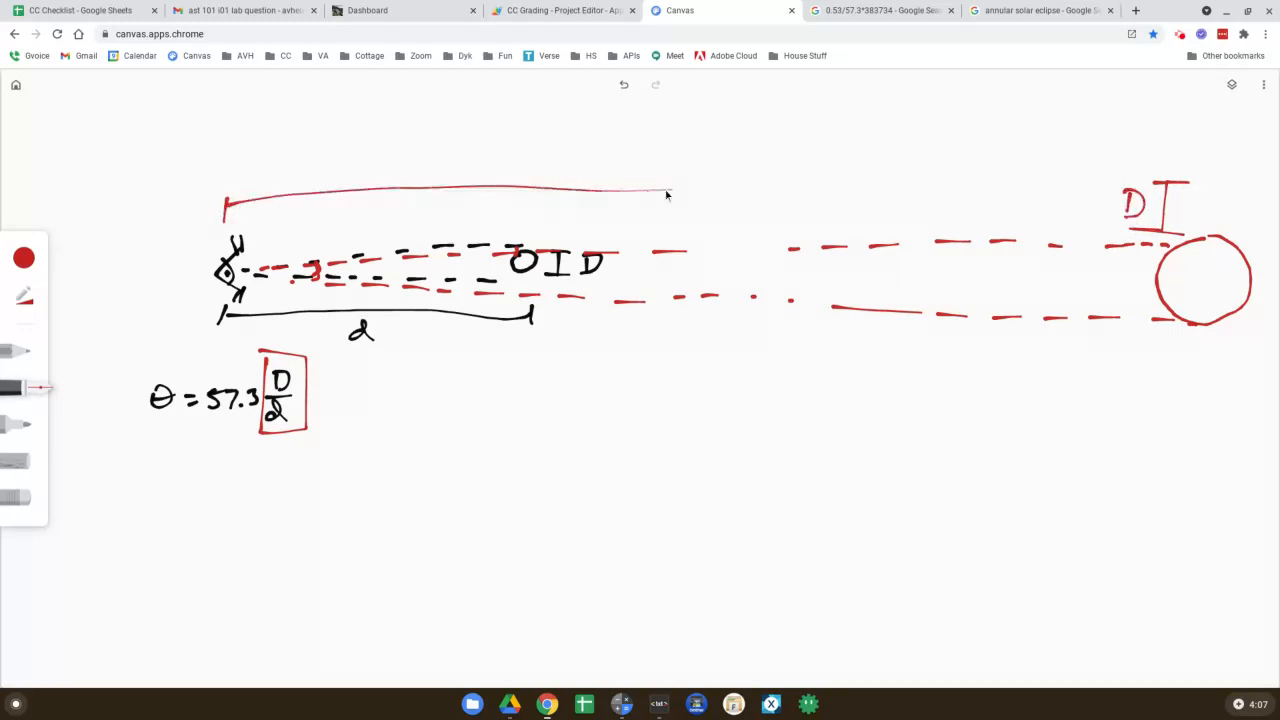
pyautogui.moveTo(660, 193); pyautogui.dragTo(1120, 198)
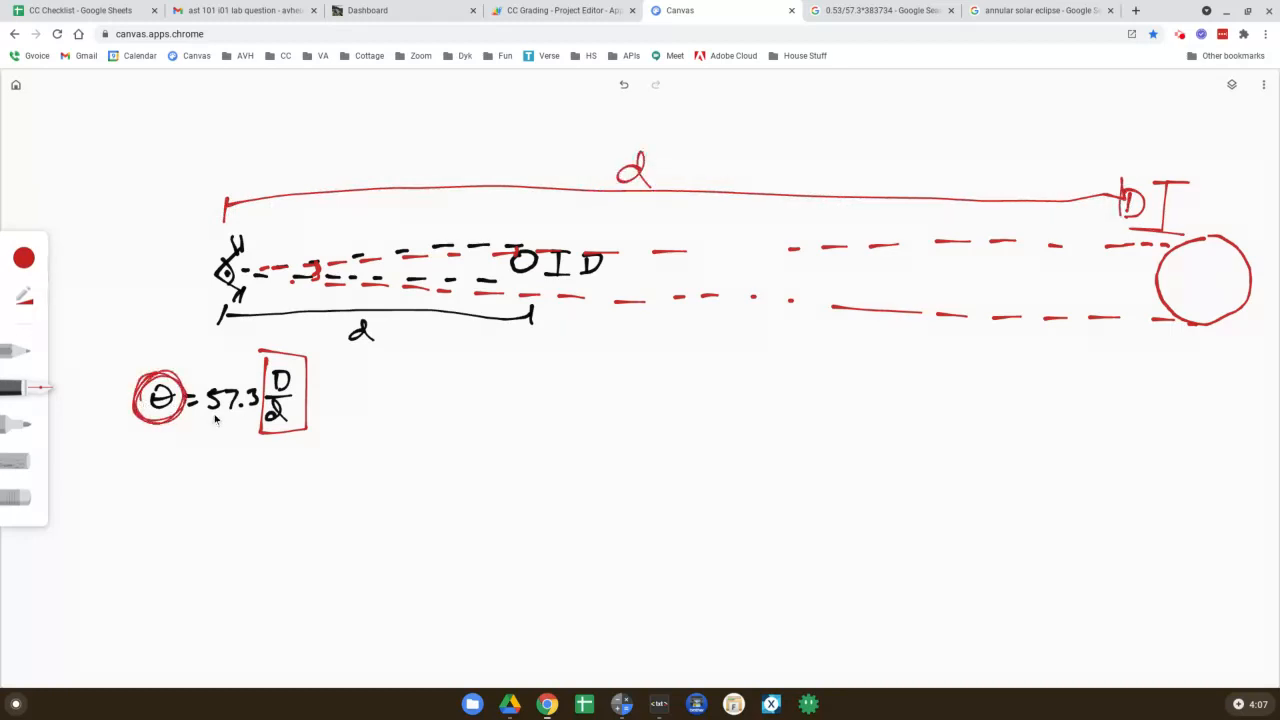
pyautogui.moveTo(205, 420); pyautogui.dragTo(250, 425)
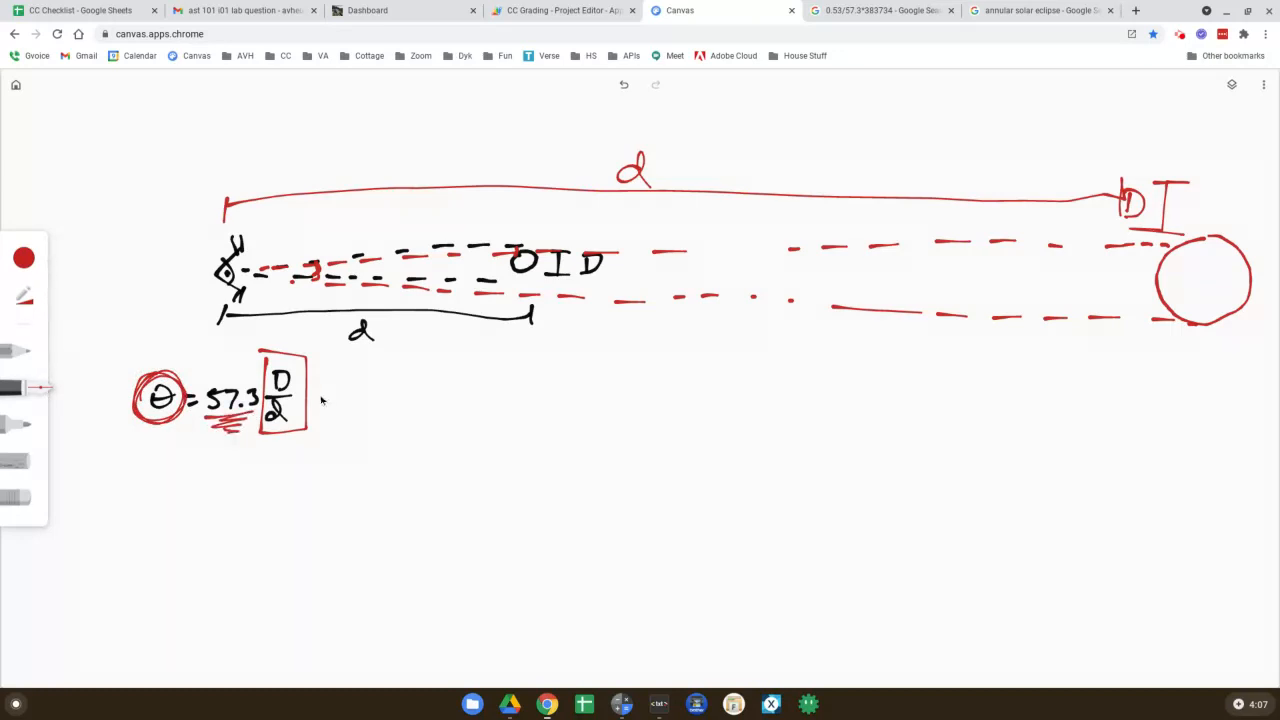
pyautogui.moveTo(350, 380); pyautogui.dragTo(315, 405)
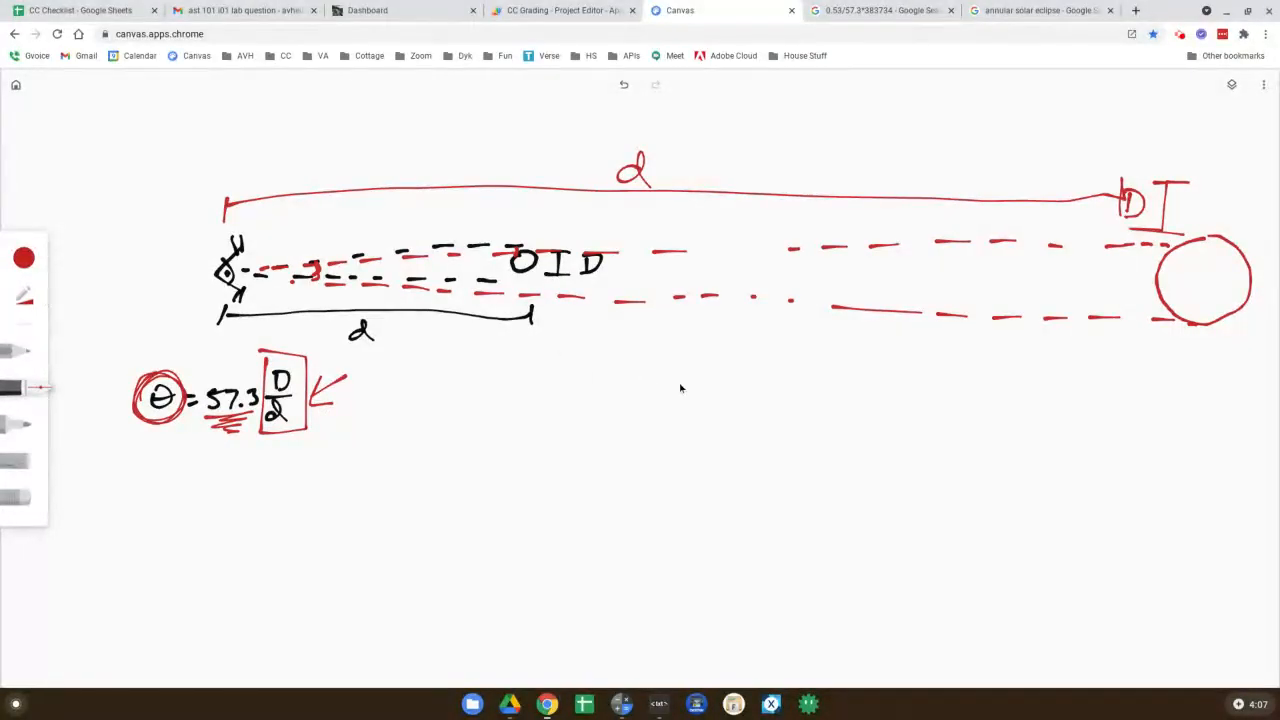
# Toggle the pen to black and back to red, then draw a large red circle below the diagram
pyautogui.click(24, 257)
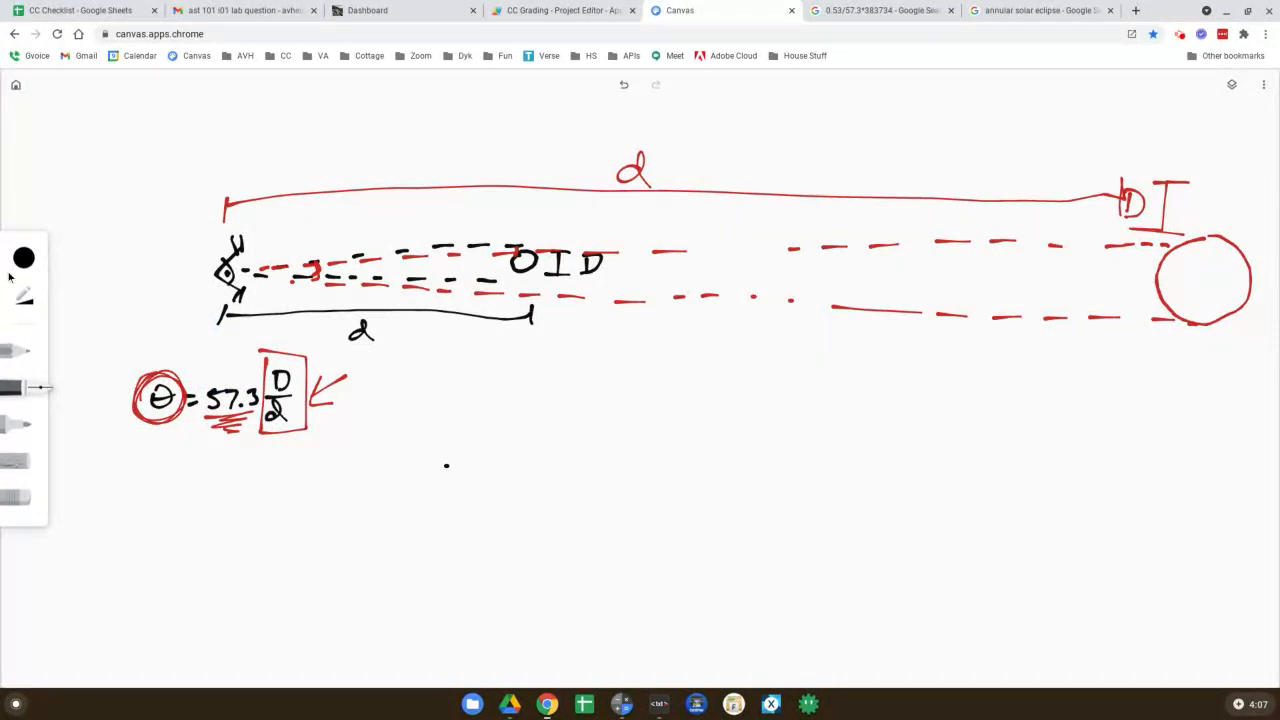
pyautogui.click(24, 257)
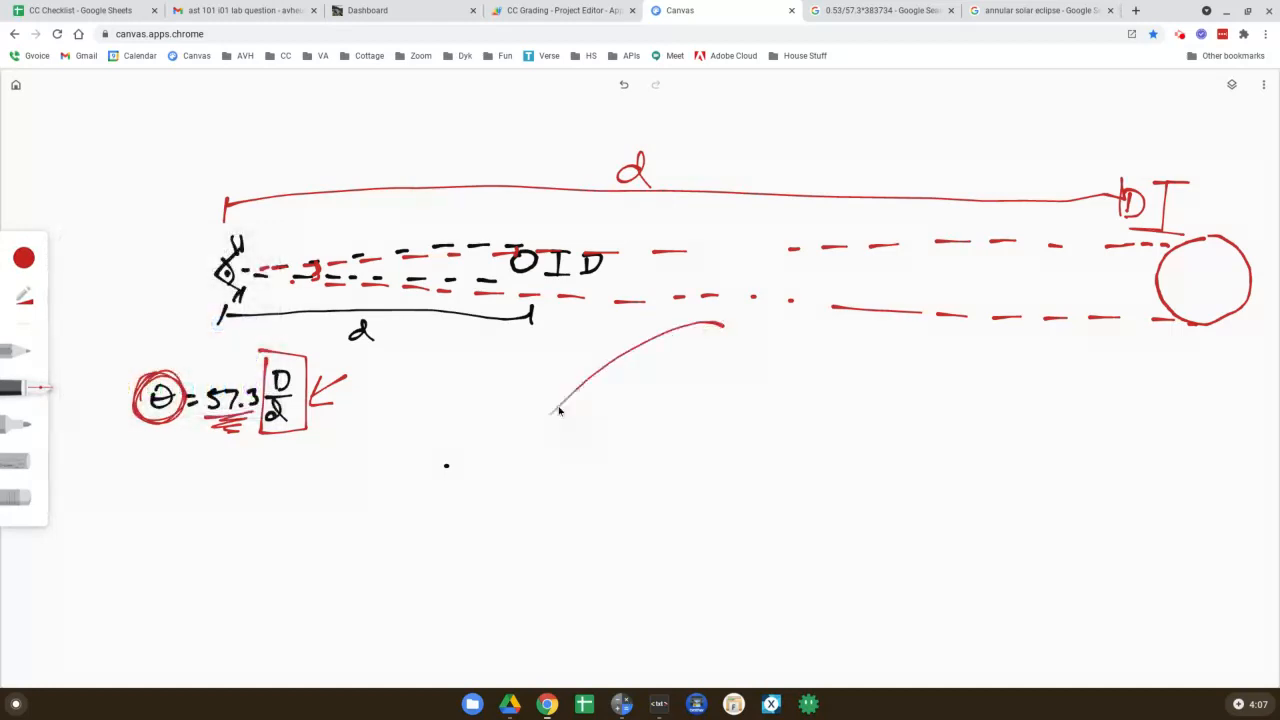
pyautogui.moveTo(560, 410); pyautogui.dragTo(540, 460)
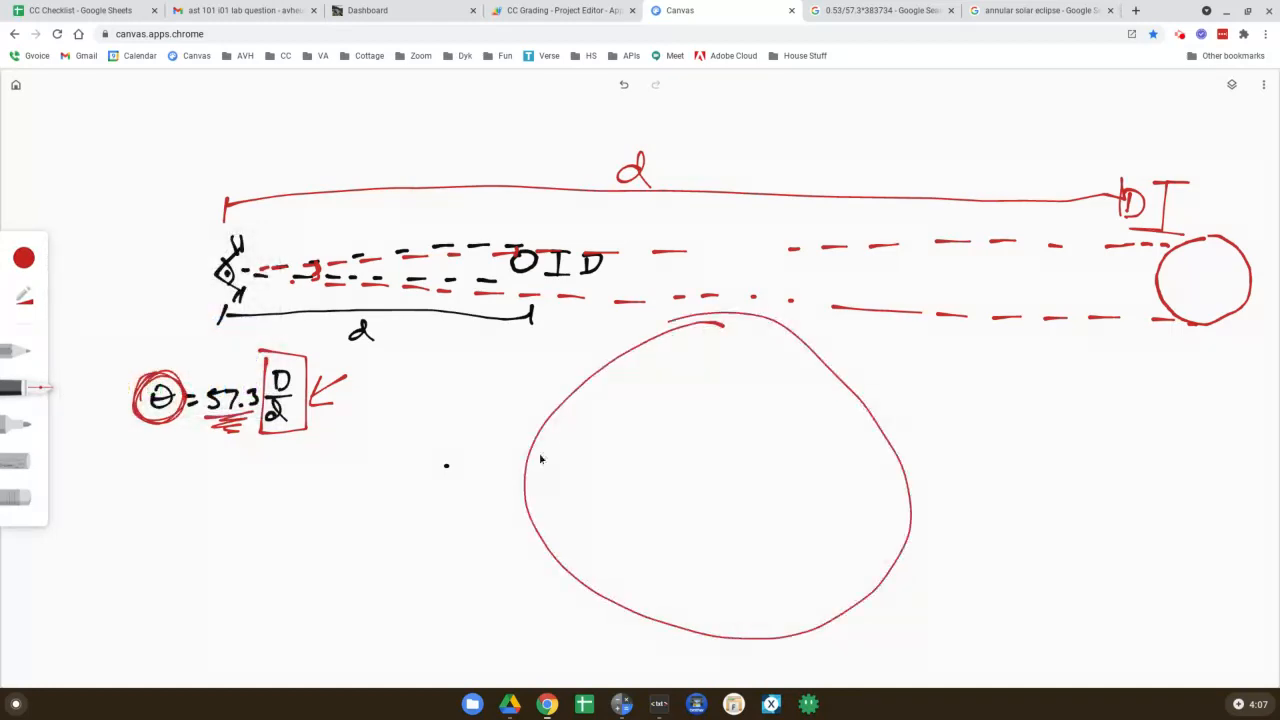